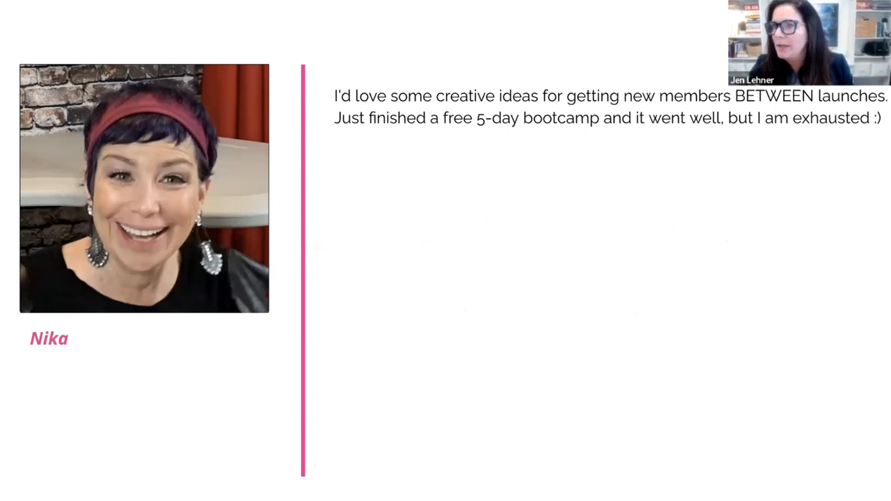
mouse_move(813, 182)
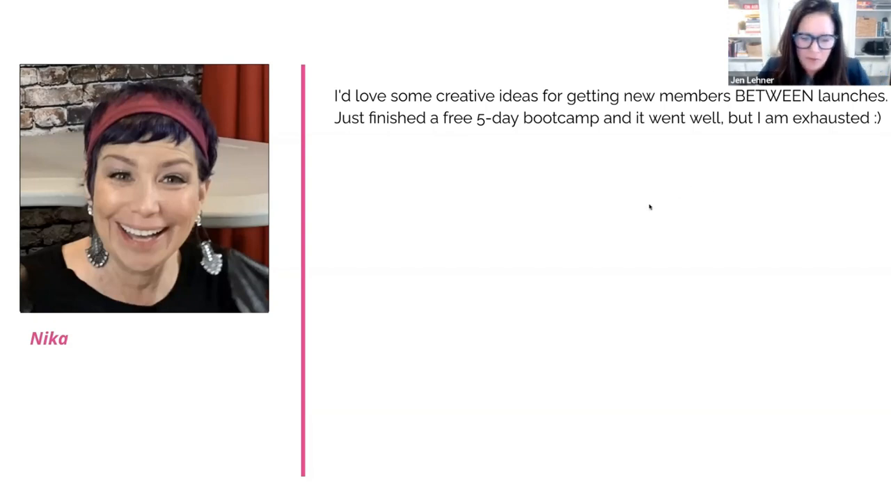
mouse_move(838, 189)
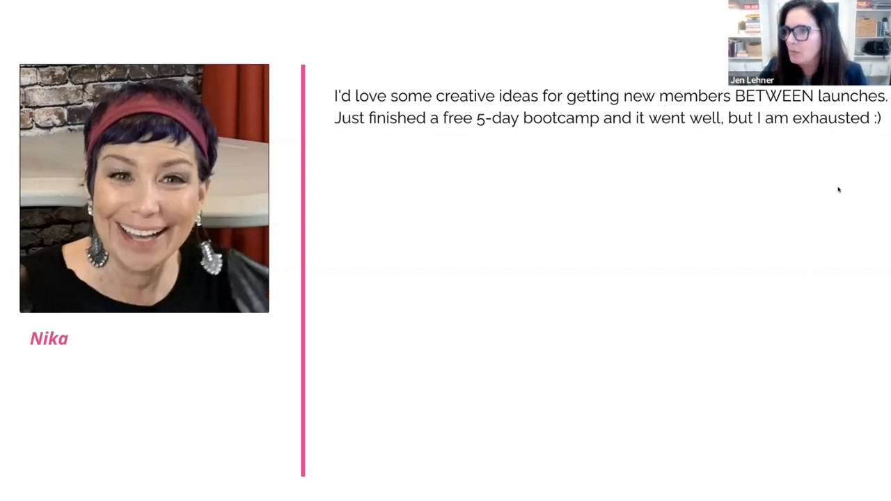